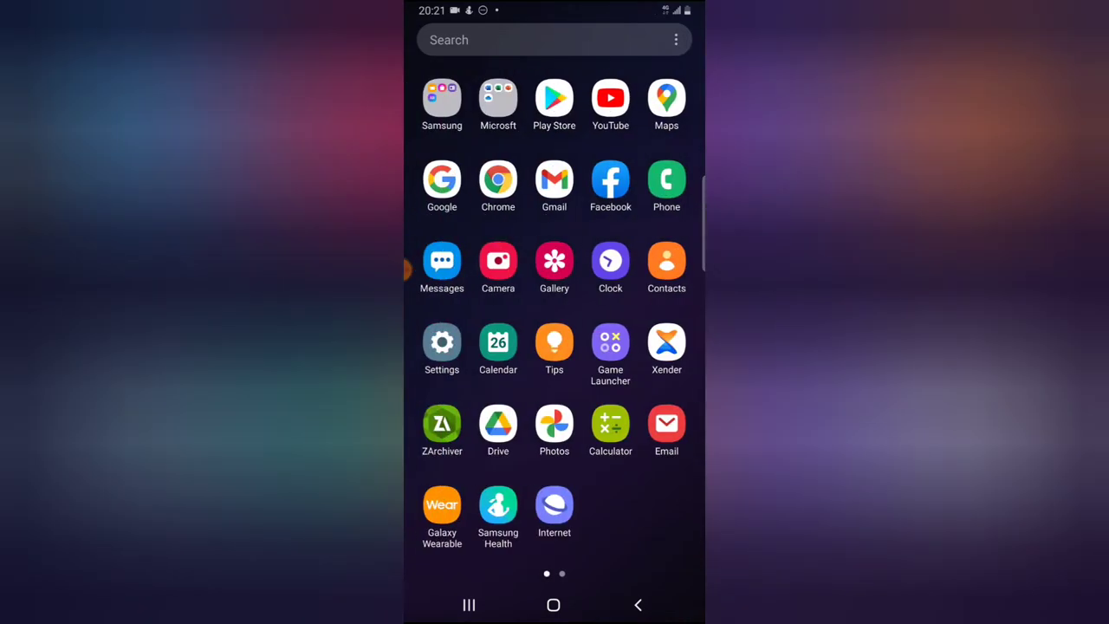
Launch Facebook and switch to the Groups tab
{"action": "left_click", "coordinate": [610, 181]}
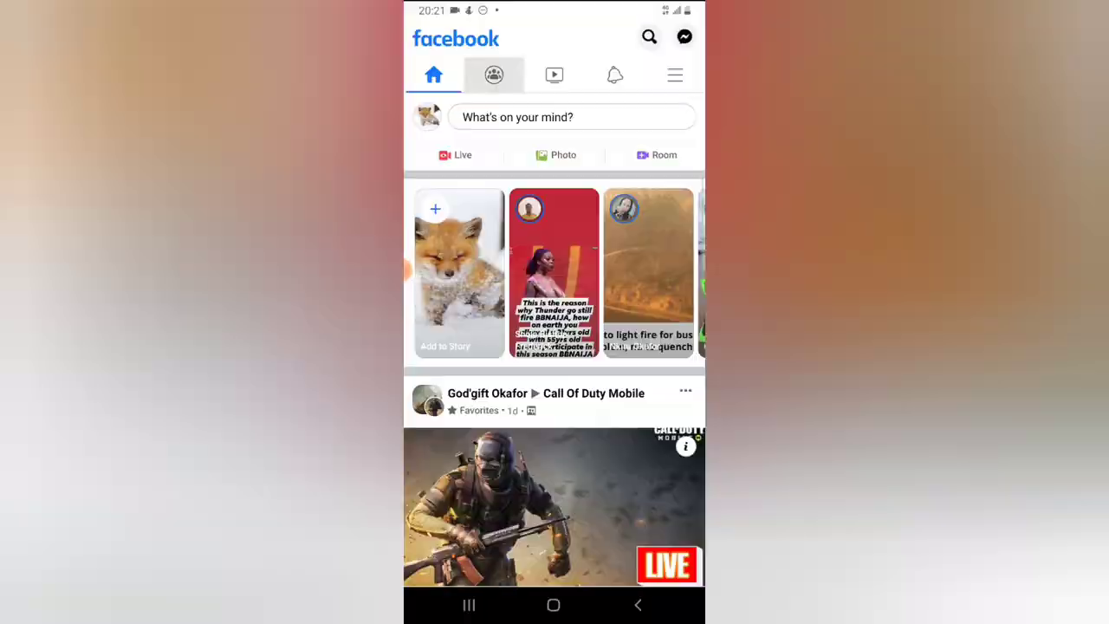
{"action": "left_click", "coordinate": [493, 74]}
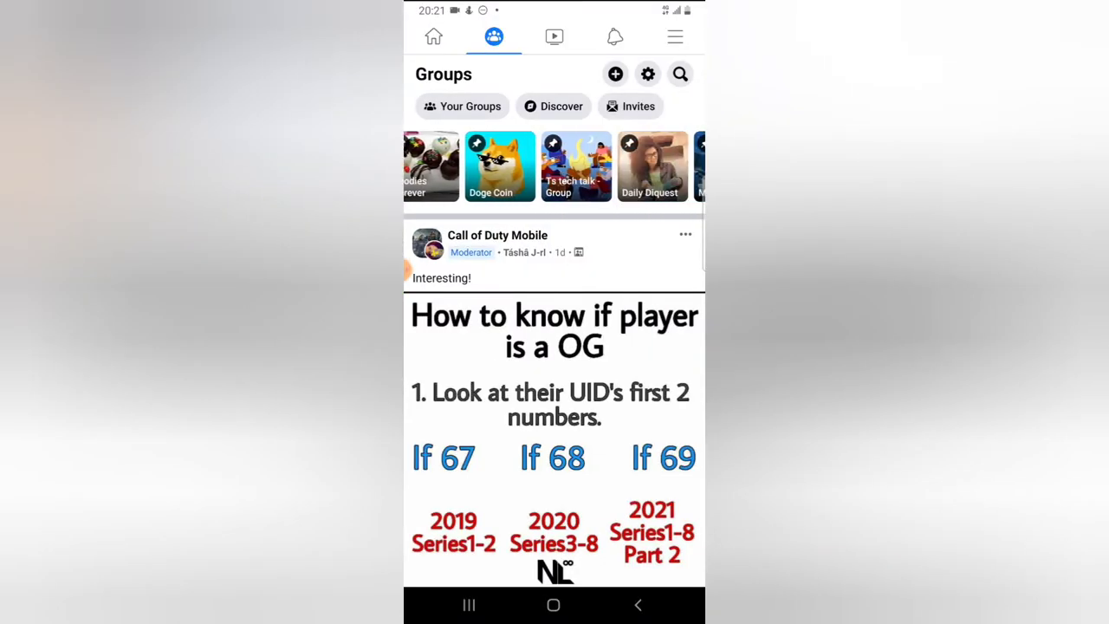
Open the Ts tech talk group from the pinned group shortcuts
{"action": "left_click", "coordinate": [575, 167]}
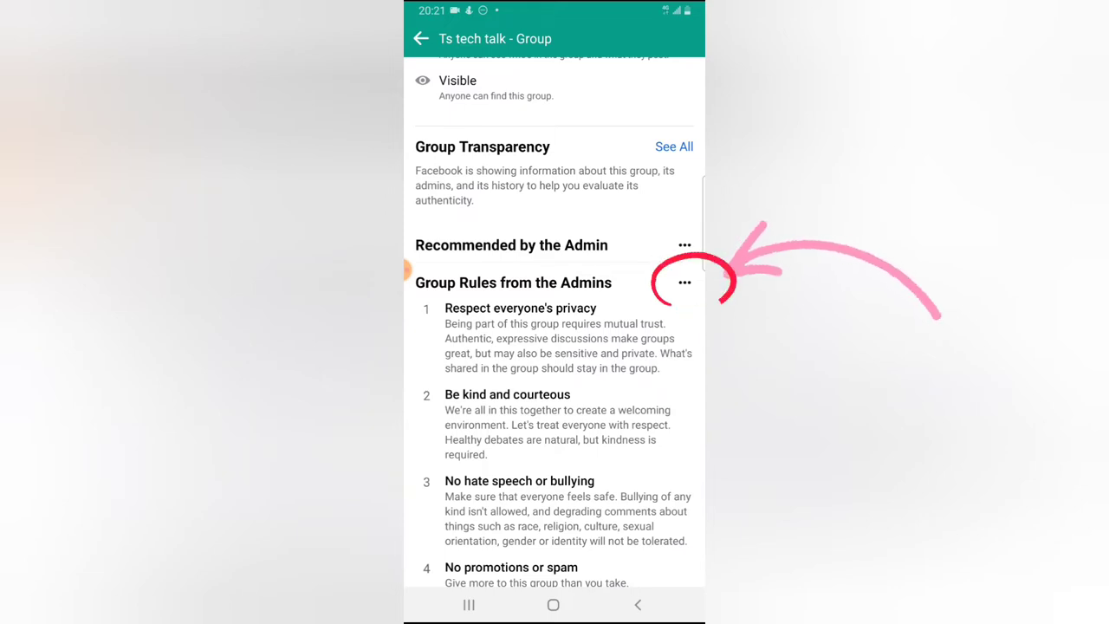
Pin Group Rules from the Admins to Announcements and return to the group page
{"action": "left_click", "coordinate": [685, 282]}
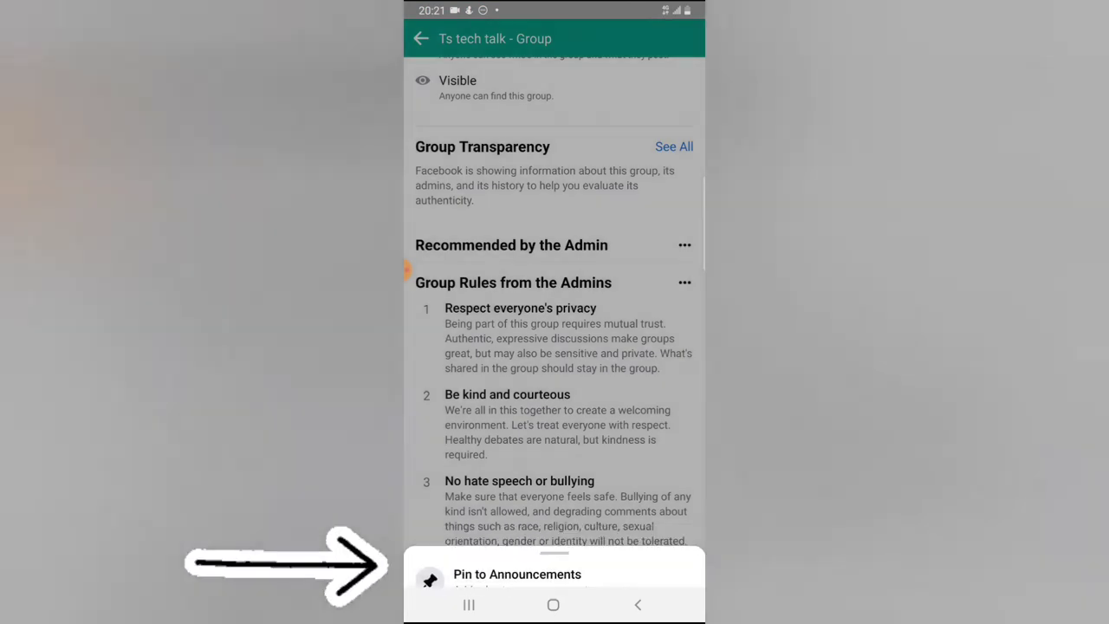
{"action": "left_click", "coordinate": [516, 574]}
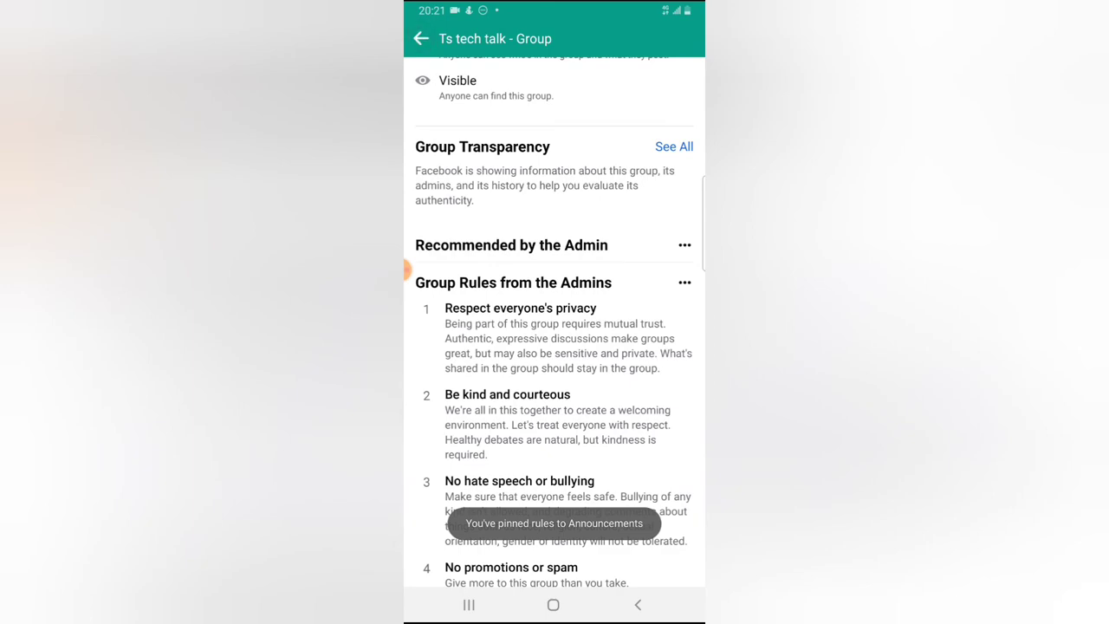
{"action": "left_click", "coordinate": [421, 38]}
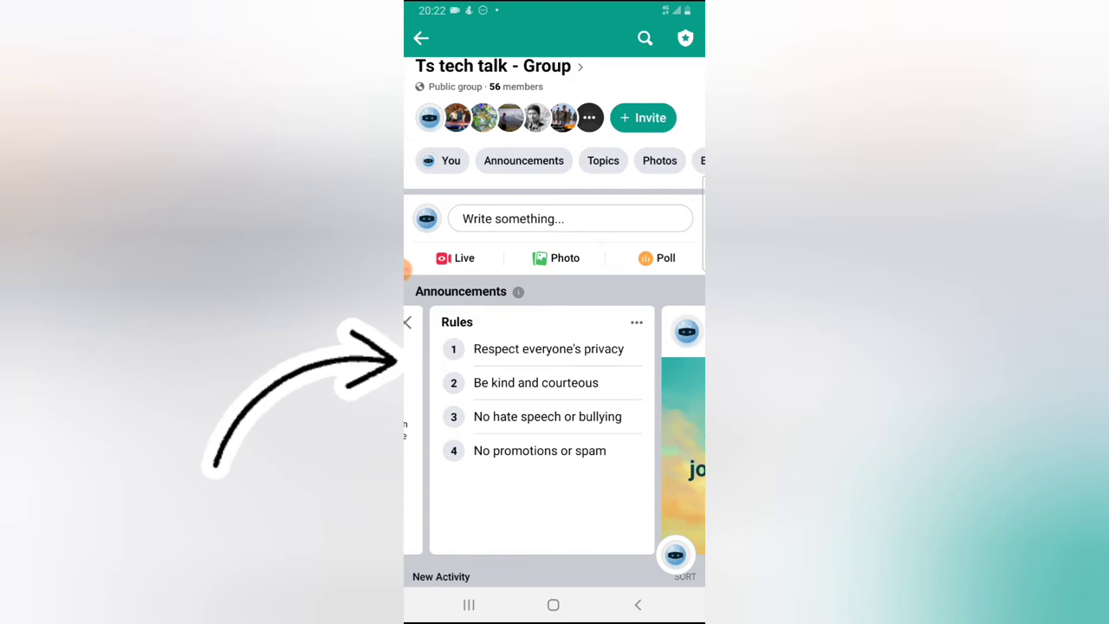
Swipe through the Announcements carousel to reach the full Announcements page
{"action": "scroll", "scroll_direction": "left", "scroll_amount": 3}
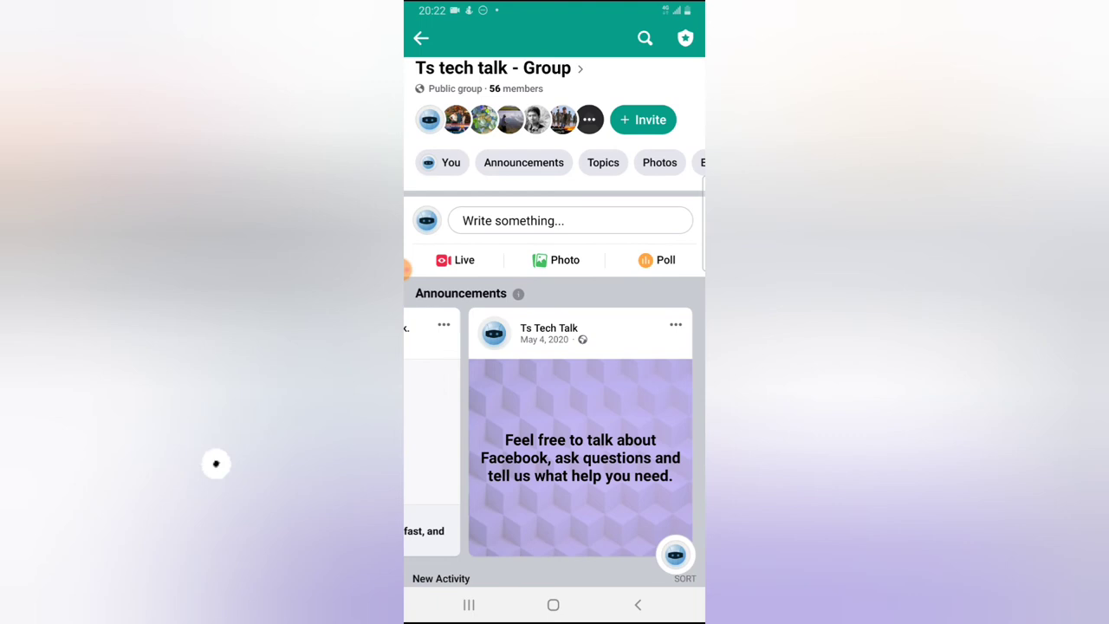
{"action": "scroll", "scroll_direction": "left", "scroll_amount": 3}
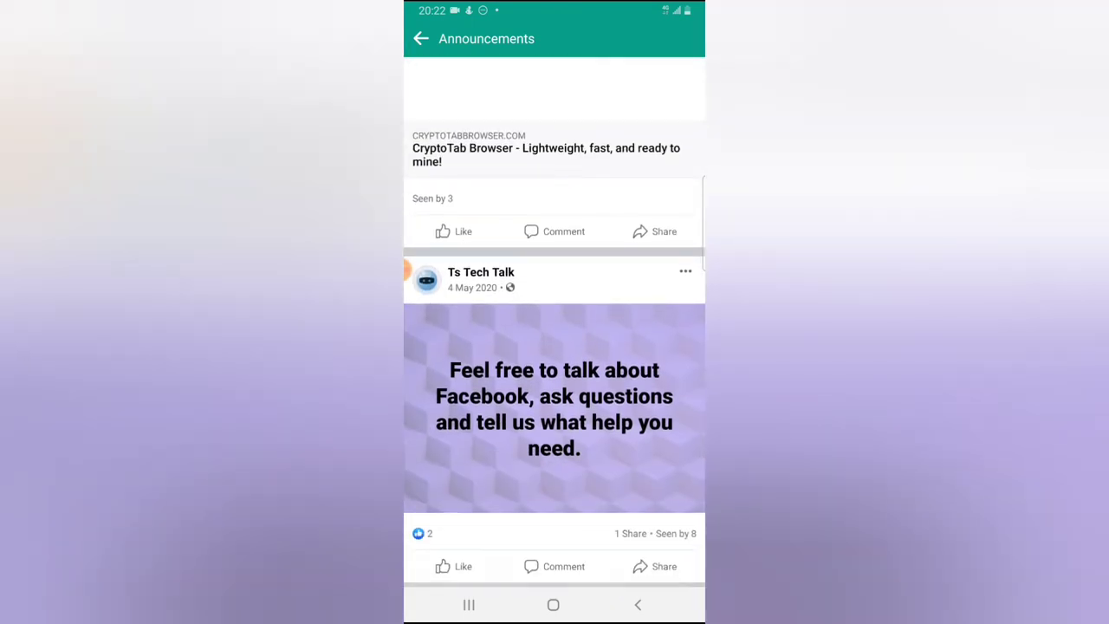
Scroll the Announcements page to the Group Rules, then go back to the group page
{"action": "scroll", "scroll_direction": "down", "scroll_amount": 3}
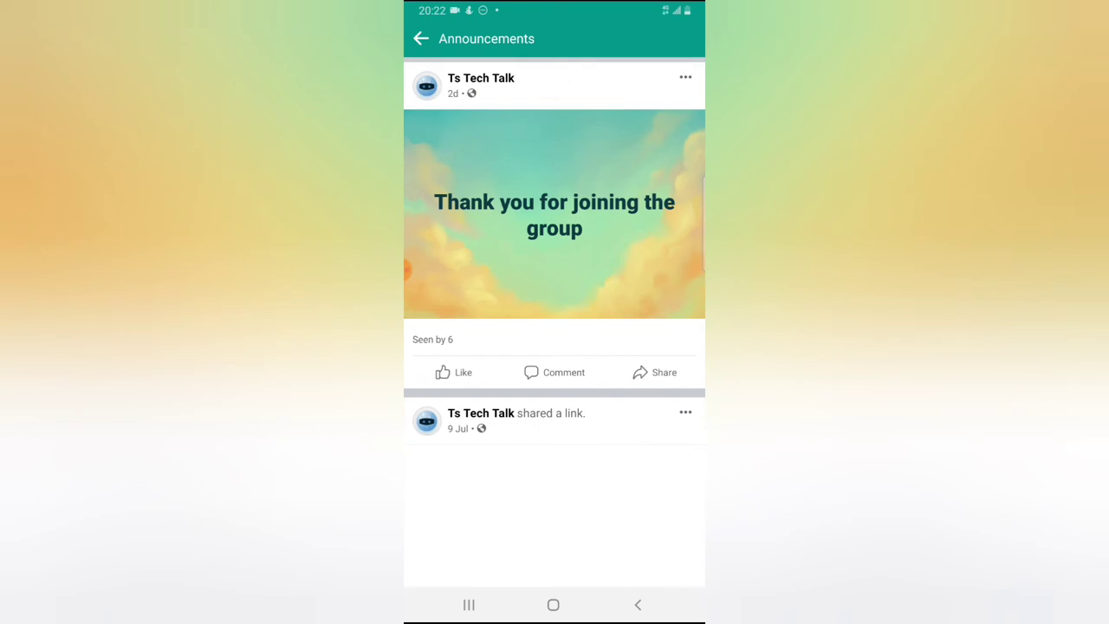
{"action": "scroll", "scroll_direction": "down", "scroll_amount": 3}
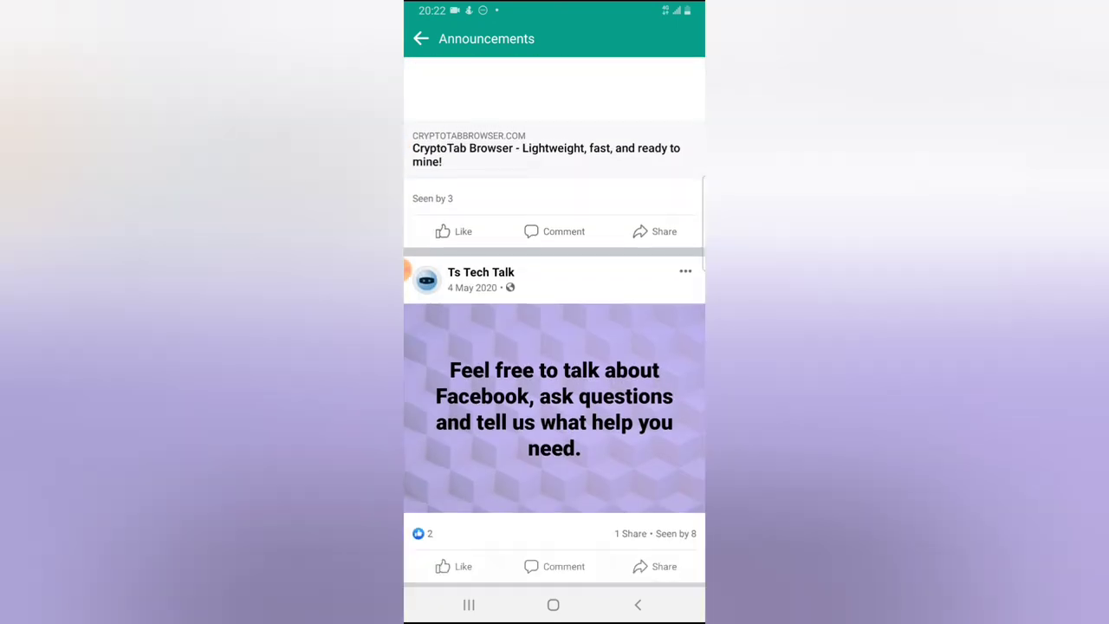
{"action": "left_click", "coordinate": [421, 38]}
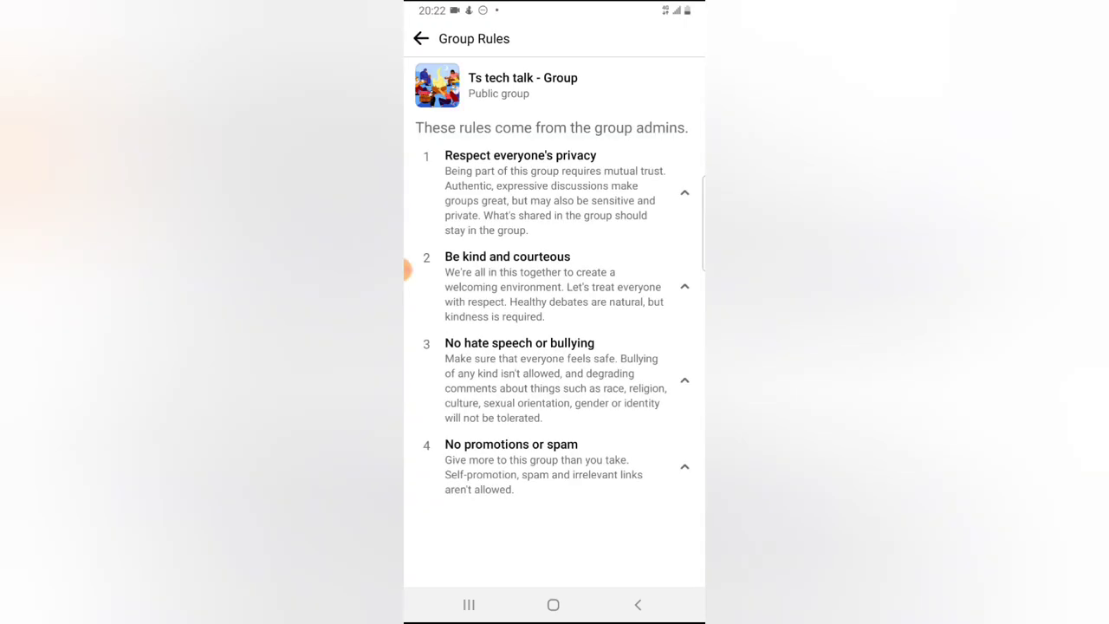
{"action": "left_click", "coordinate": [421, 39]}
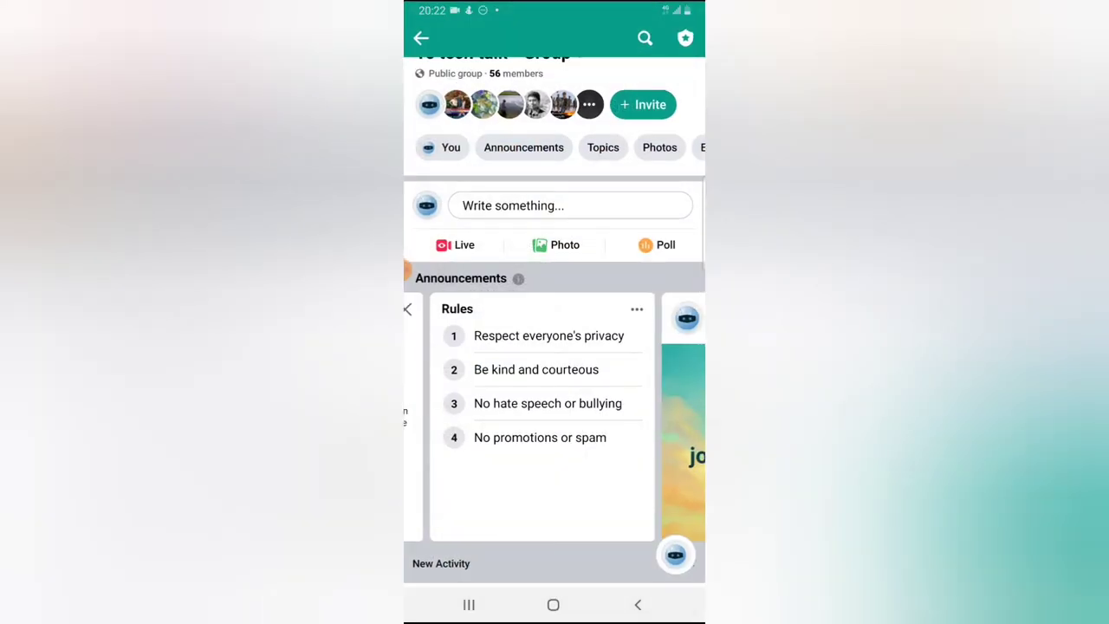